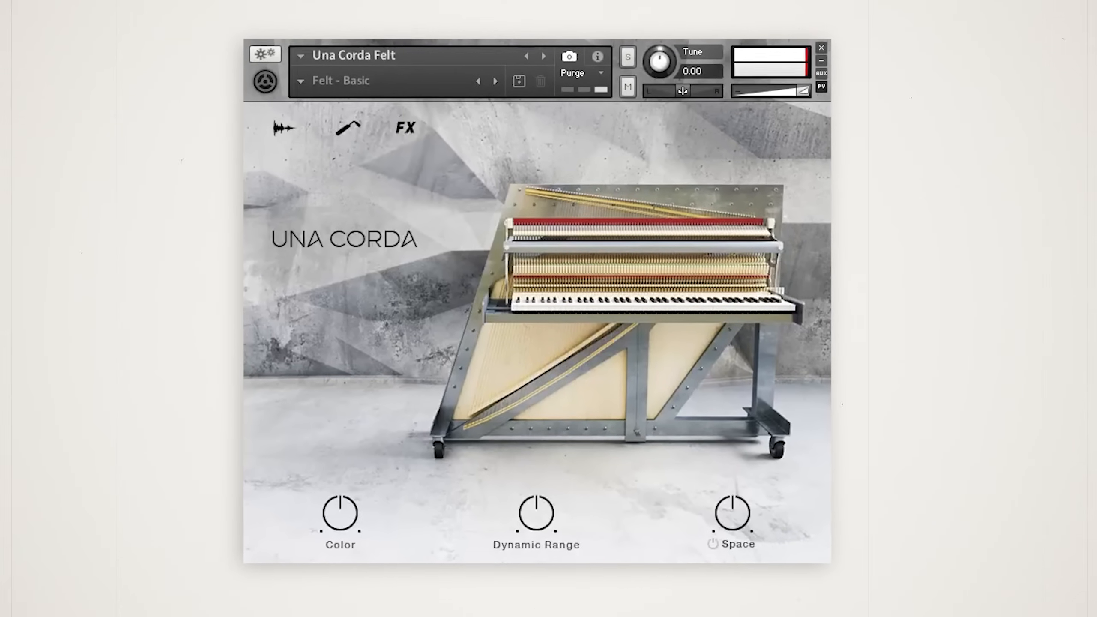
Step: Disable OSC A so the patch runs on HP Hardware 12 noise through the Band 24 filter
click(347, 128)
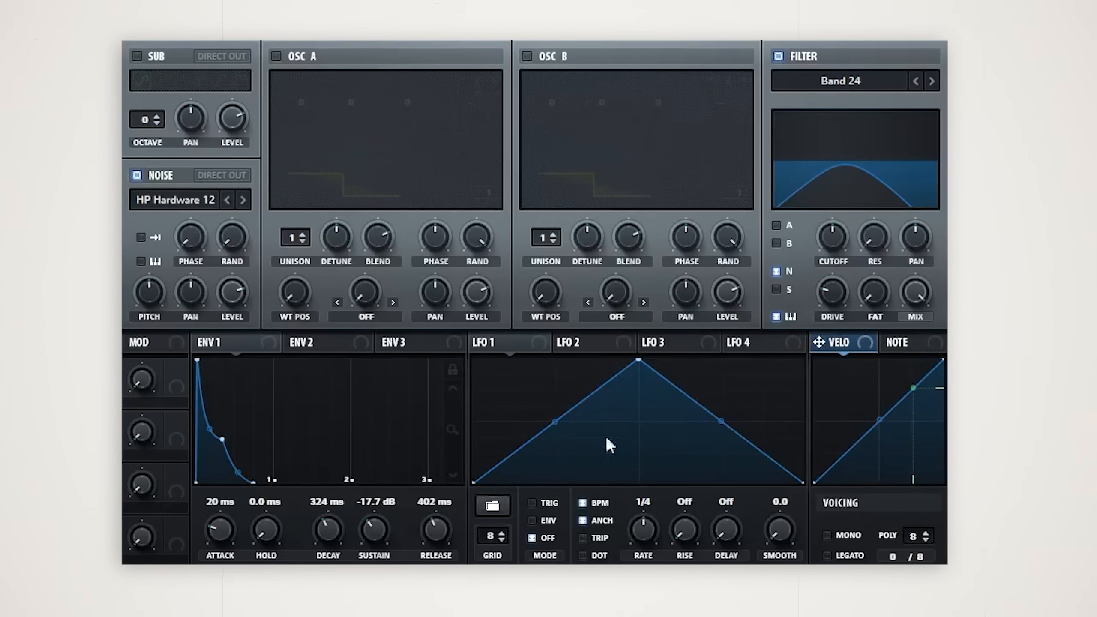
mouse_move(874, 239)
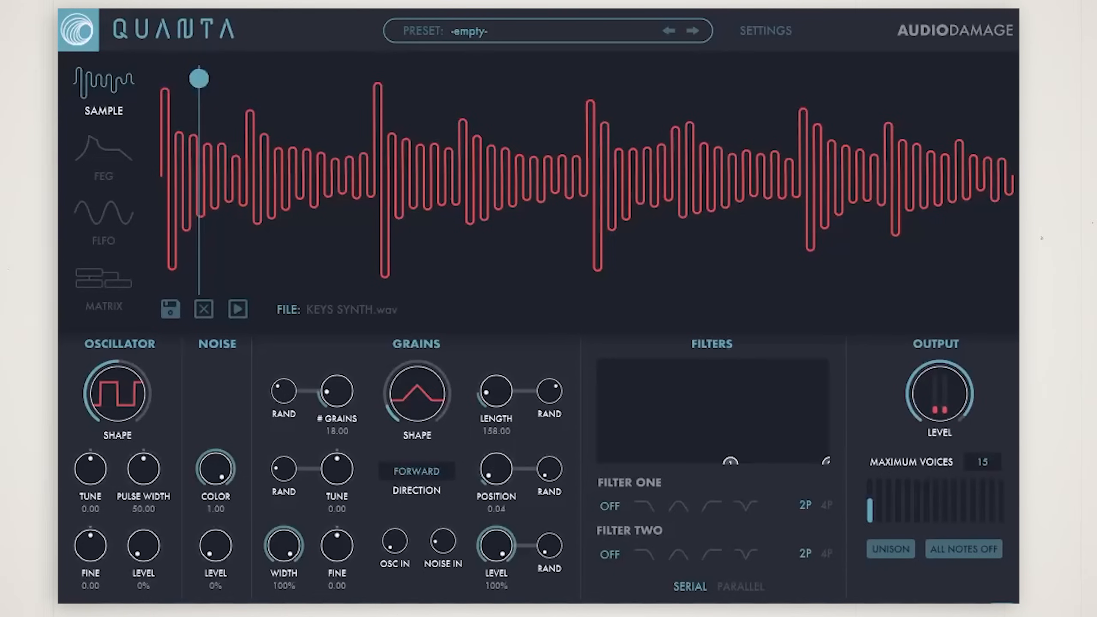
Step: Move the grain Position playhead further into KEYS SYNTH.wav, to about 0.13
drag(198, 78, 275, 78)
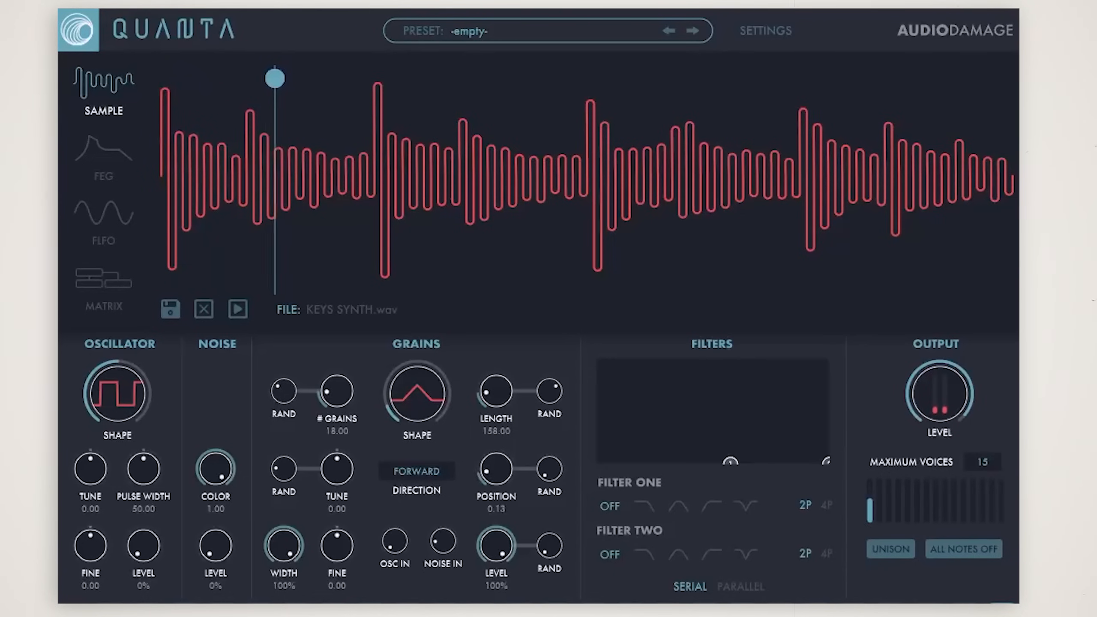
drag(273, 78, 413, 78)
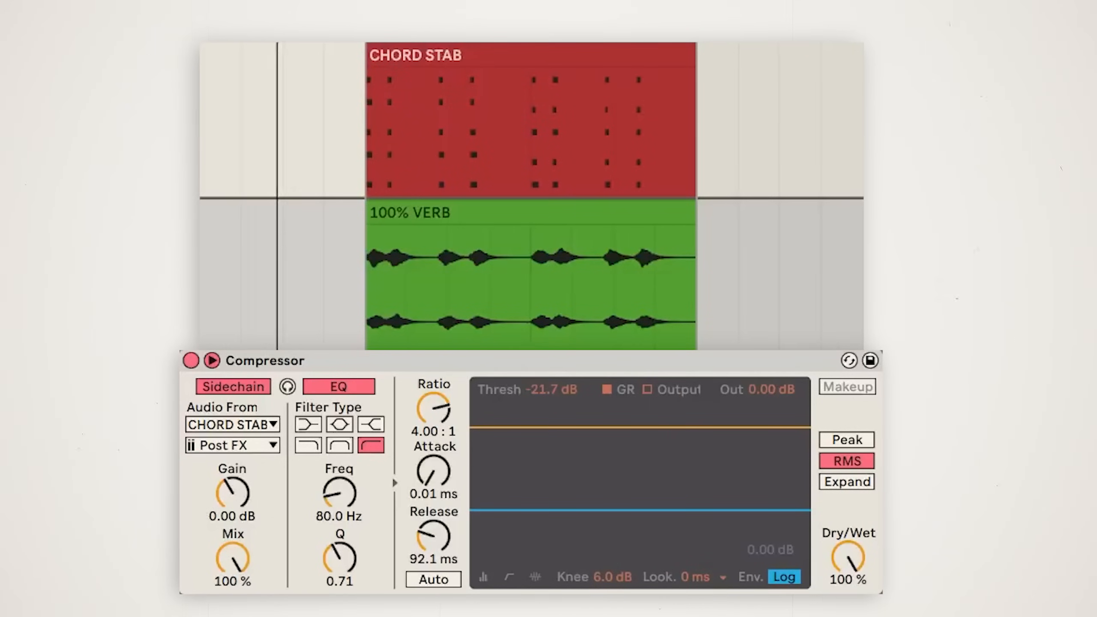
Step: Enable the sidechain EQ high-pass at 80 Hz on the CHORD STAB-keyed Compressor
click(212, 360)
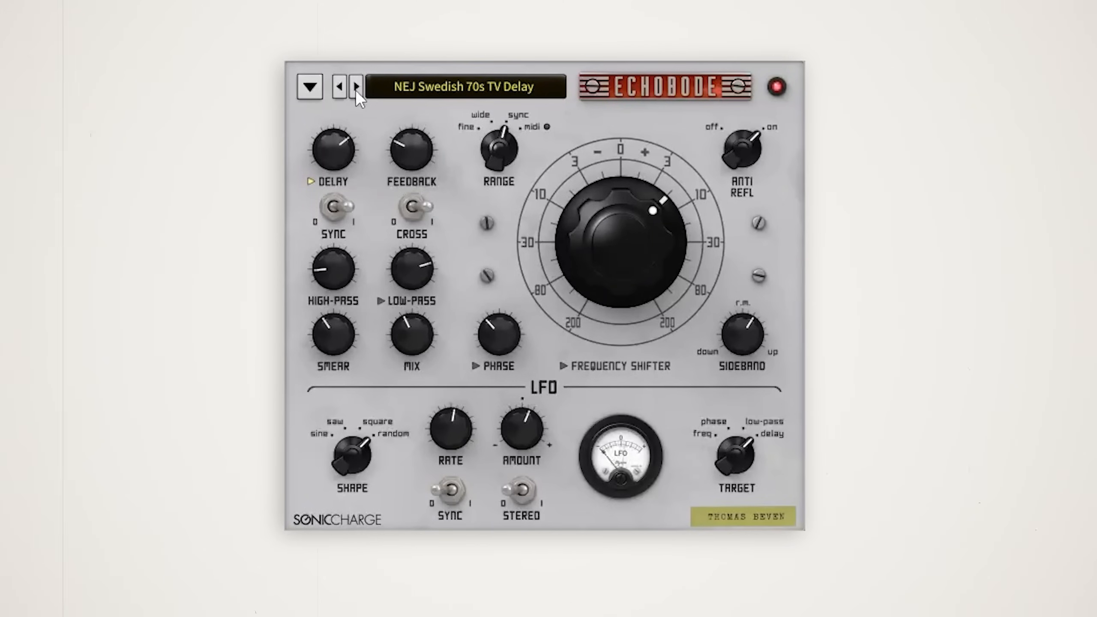
Step: Audition the next presets in turn: SC 32nd Repeats, SC Back Slop, SC Bend Down Repeater
click(353, 86)
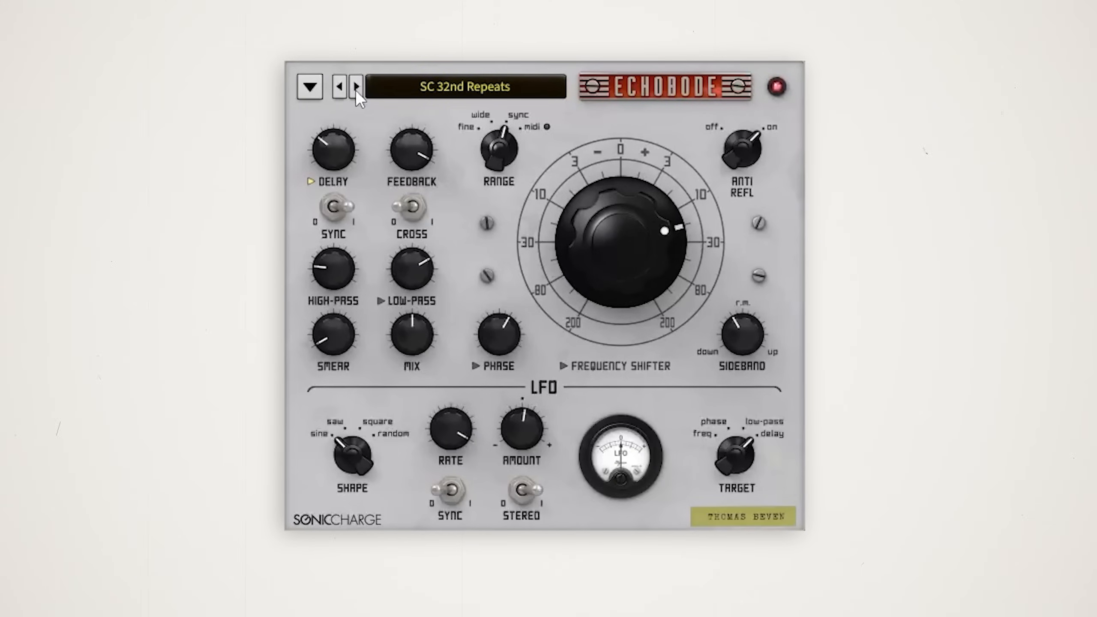
click(354, 86)
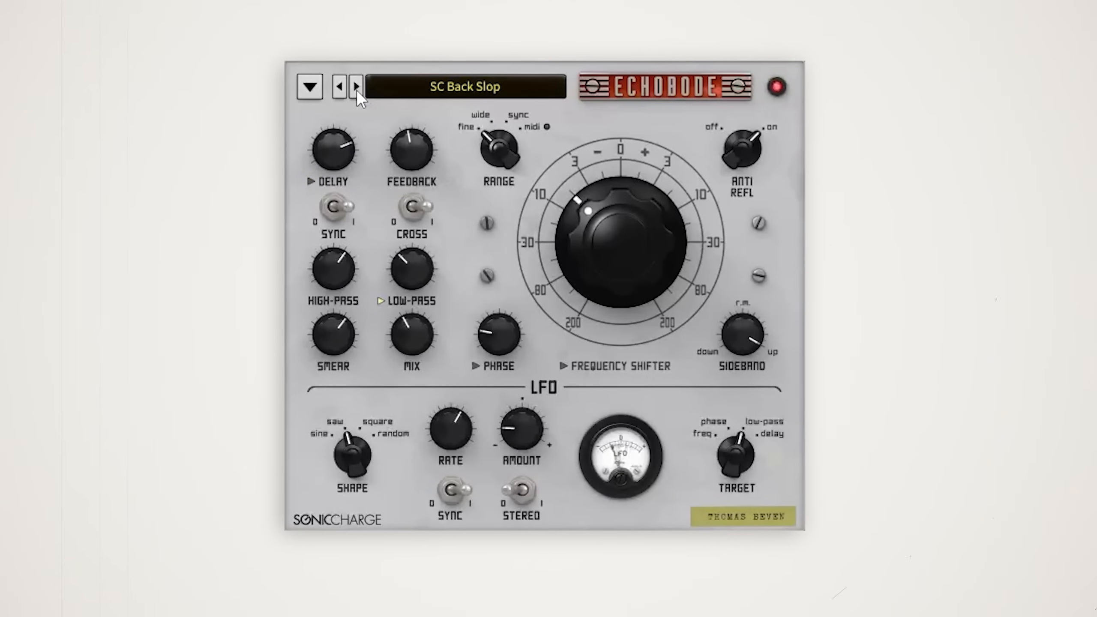
click(355, 87)
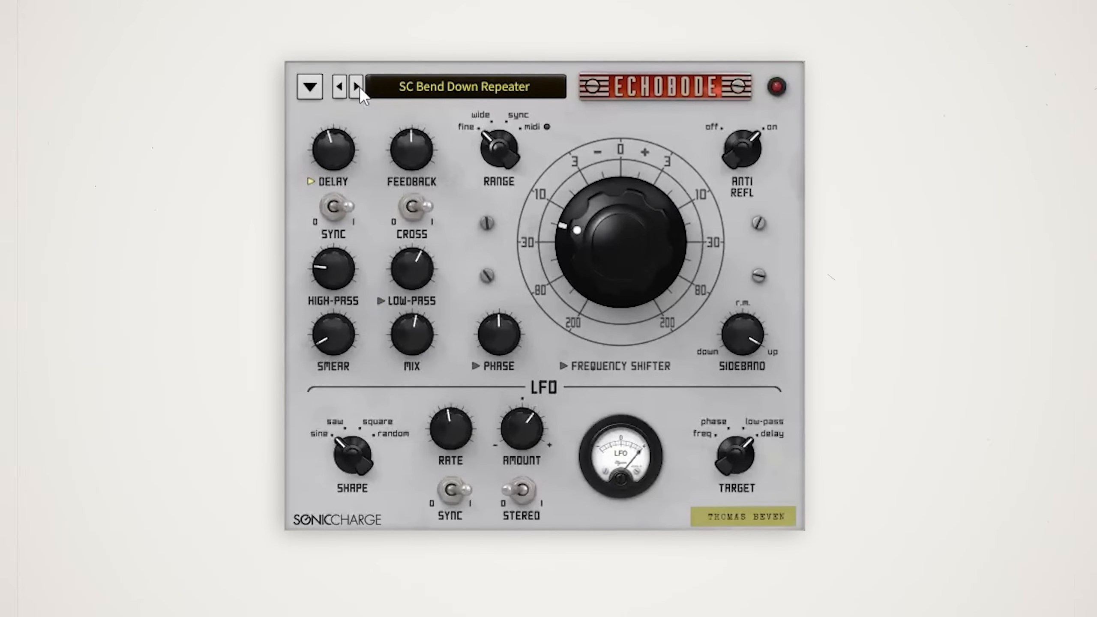
click(356, 86)
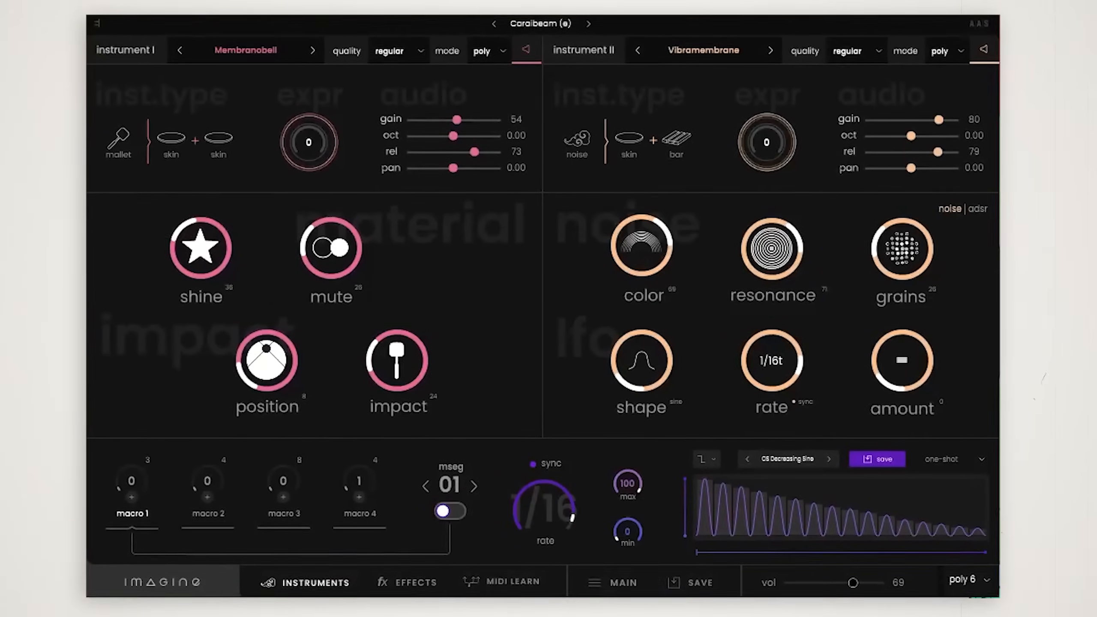
Step: Load Vibramembrane into Instrument II alongside Membranobell in Imagine
click(588, 23)
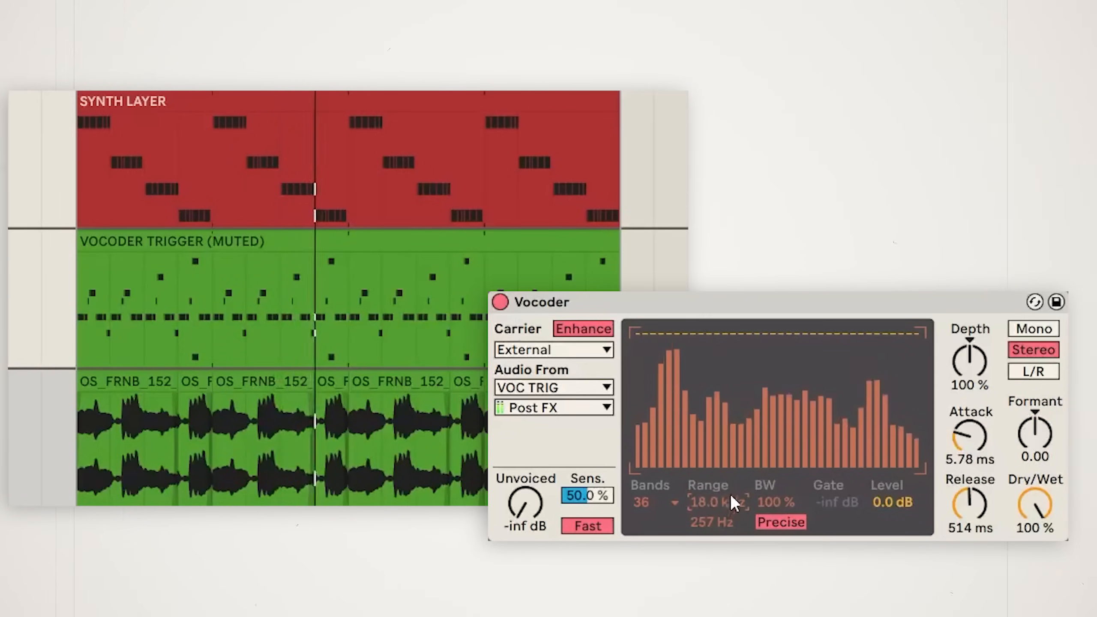
Step: Choose a different band count from the Vocoder's Bands dropdown
click(651, 502)
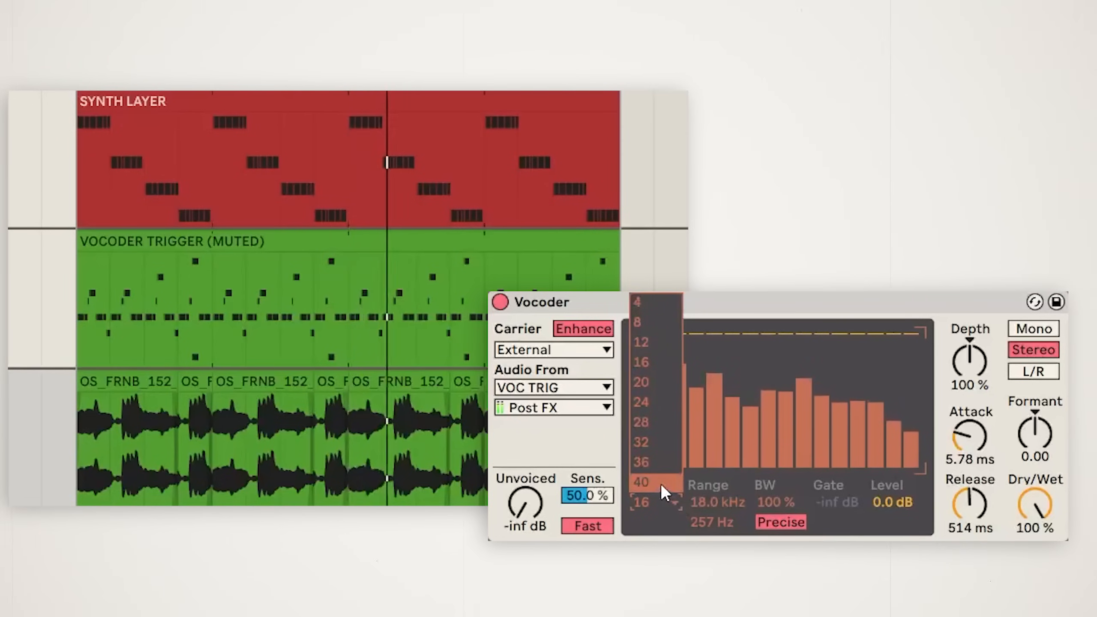
click(640, 481)
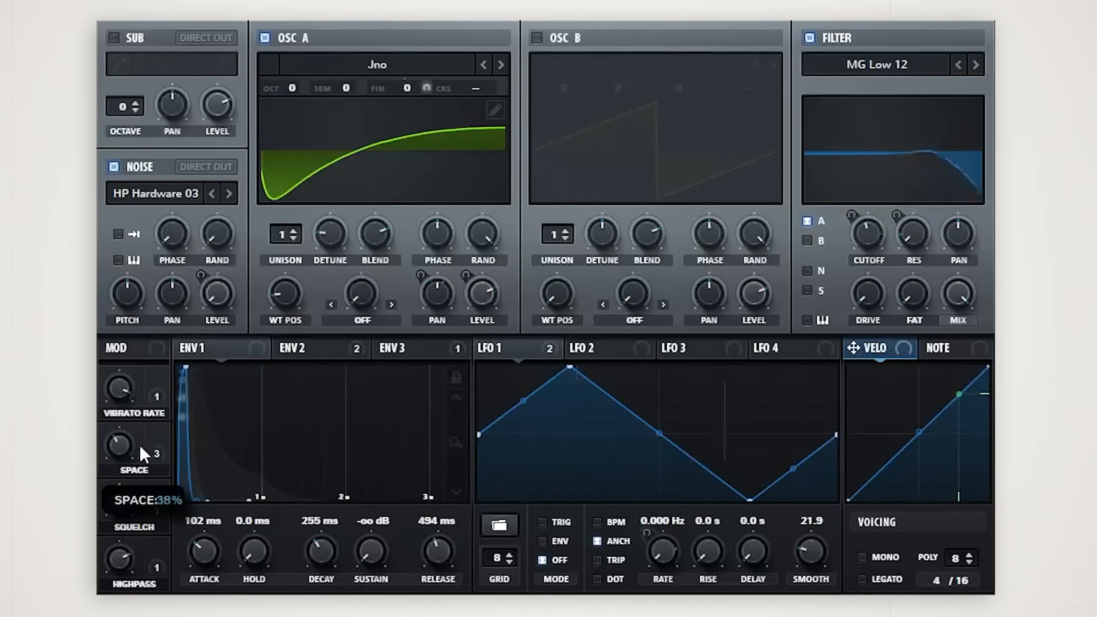
mouse_move(867, 231)
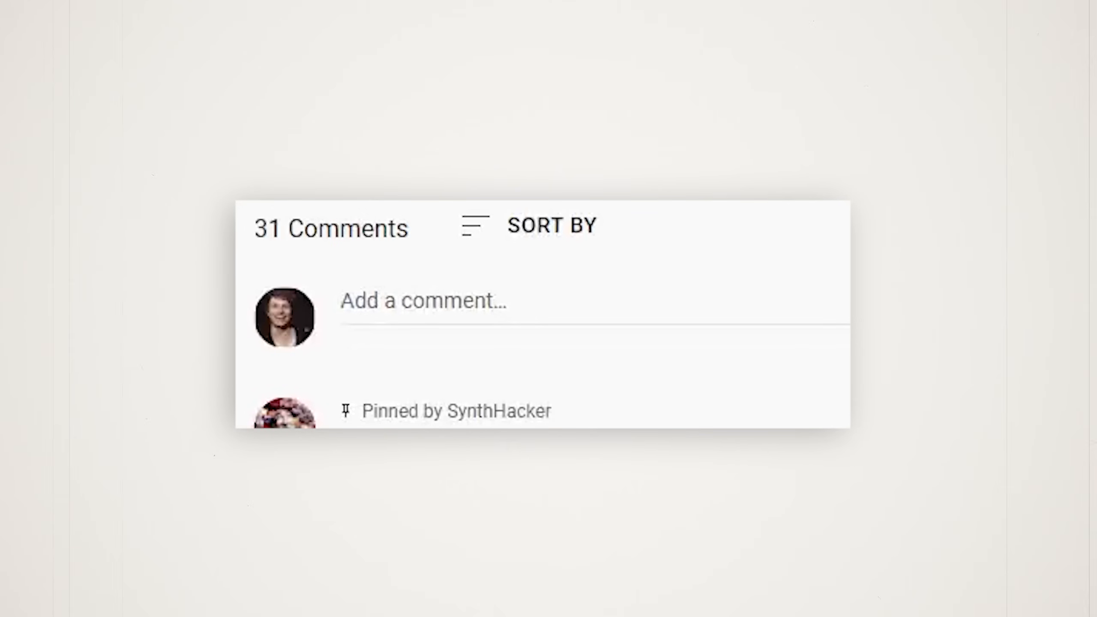
Step: Write the draft comment "Thanks for watching :)" under the video
text(Th)
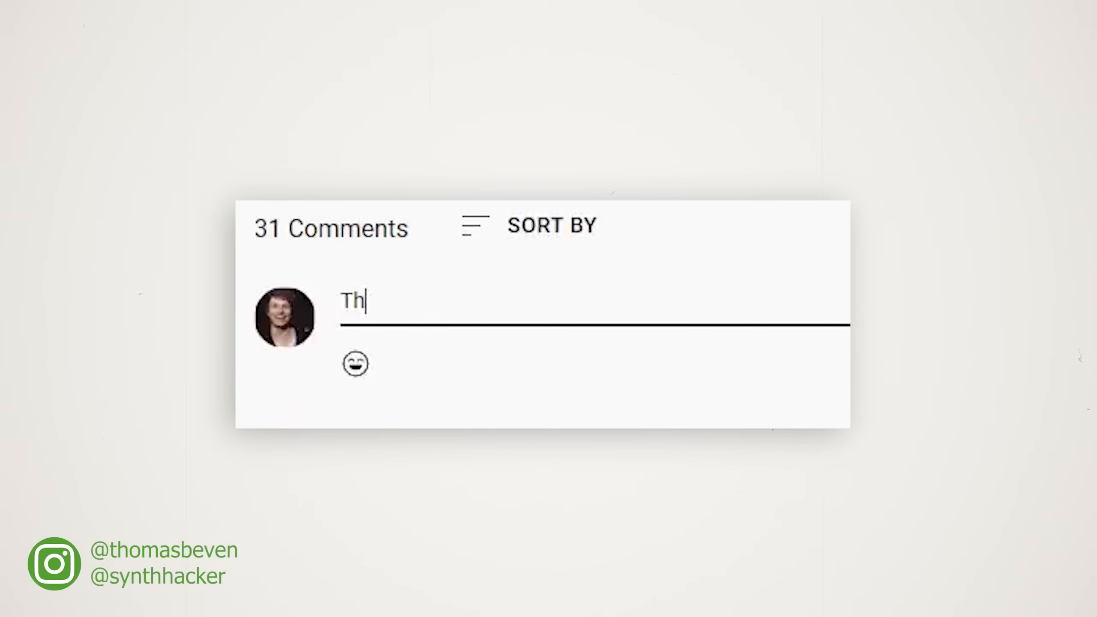
text(anks for watching)
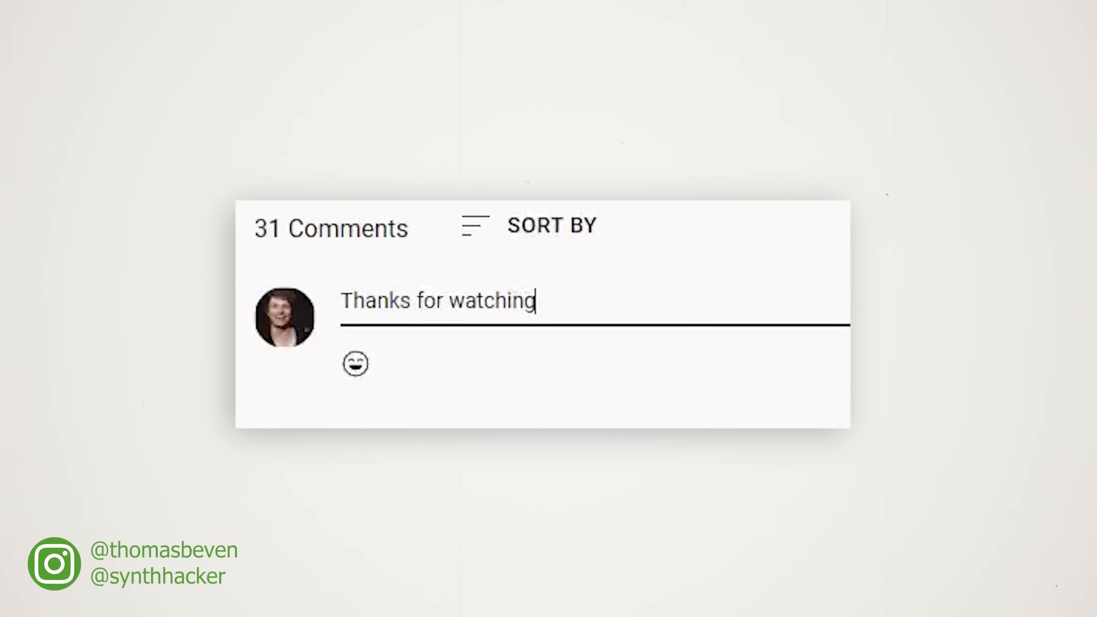
text(:))
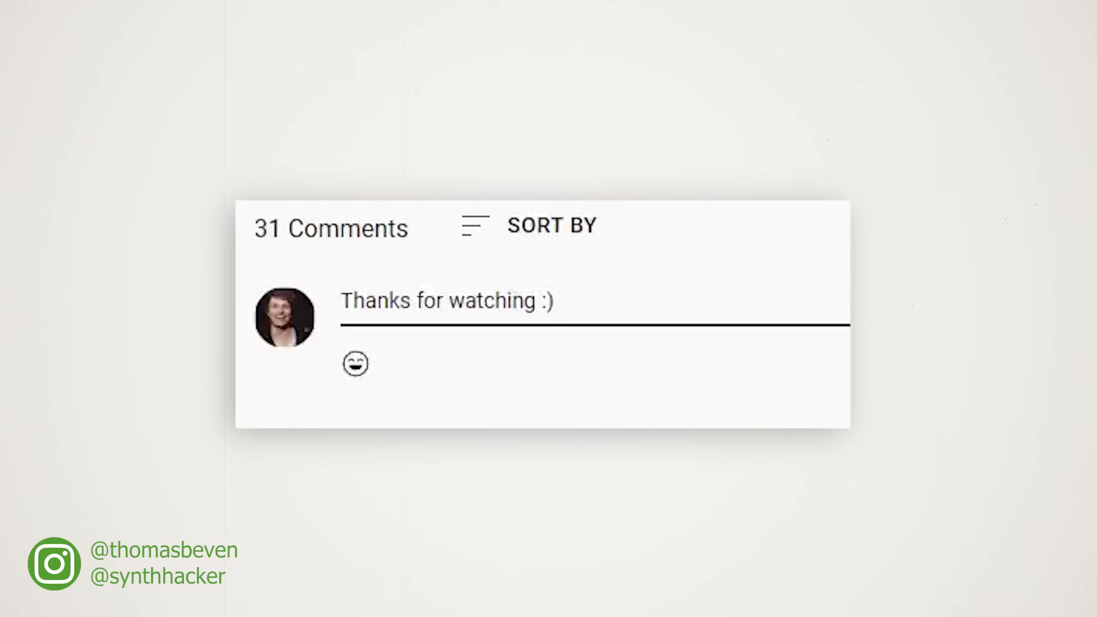